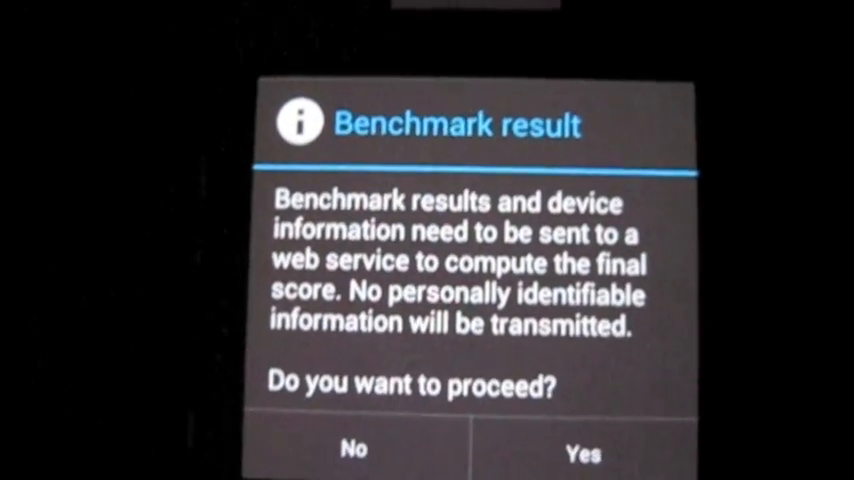
- Agree to send the benchmark results and device information for final scoring
click(582, 450)
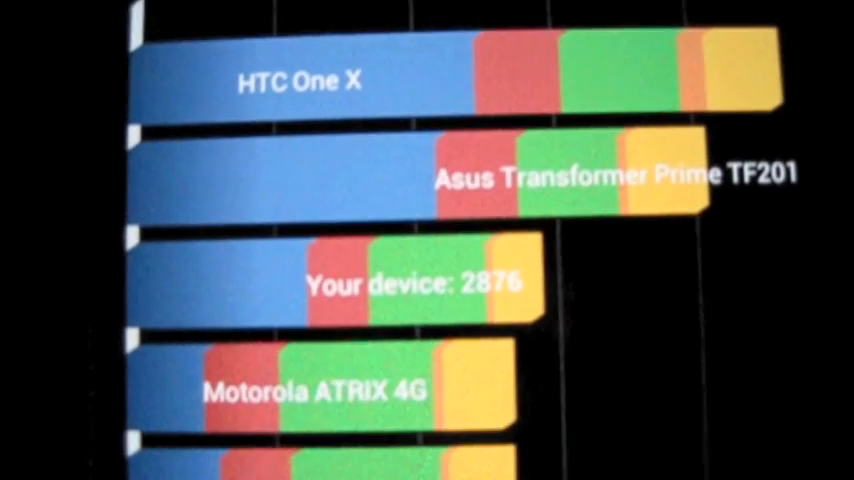
- Scroll the comparison chart to see 2876 ranked below HTC One X, above Motorola ATRIX 4G
scroll(down, 3)
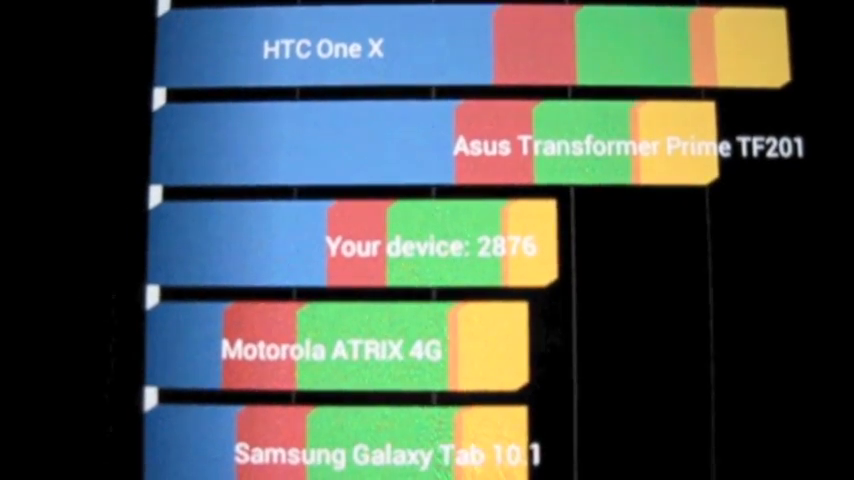